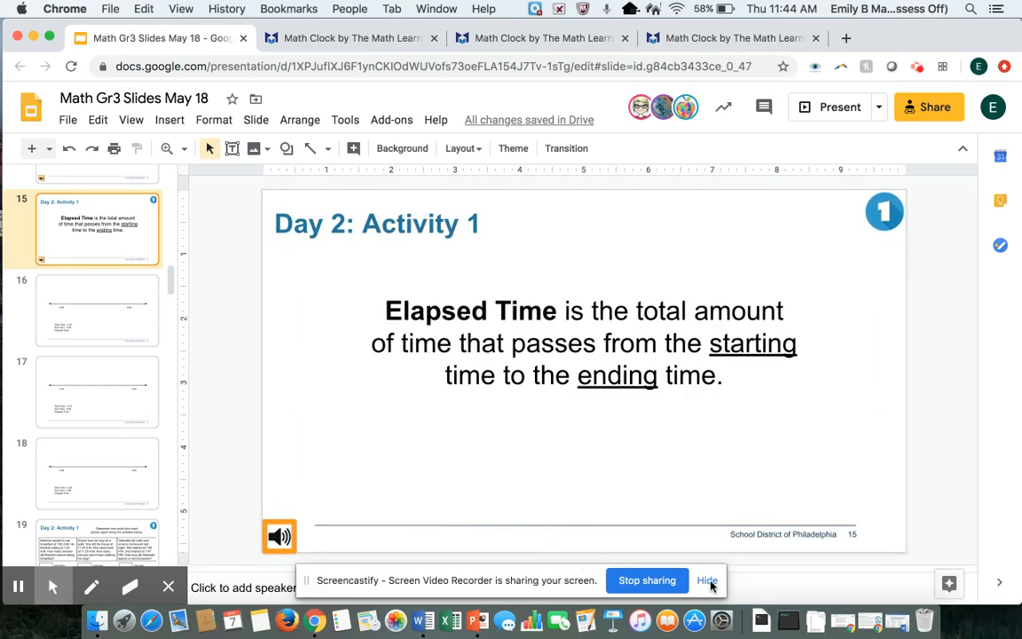
# - Go to slide 16, the number line running from 5:32 to 5:58
pyautogui.click(707, 579)
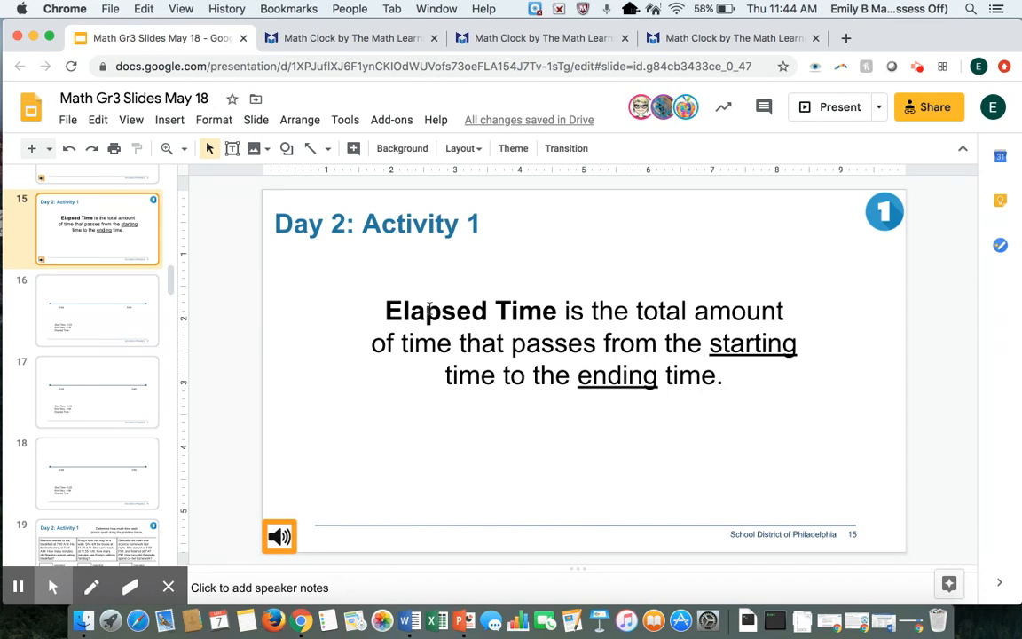
pyautogui.moveTo(108, 309)
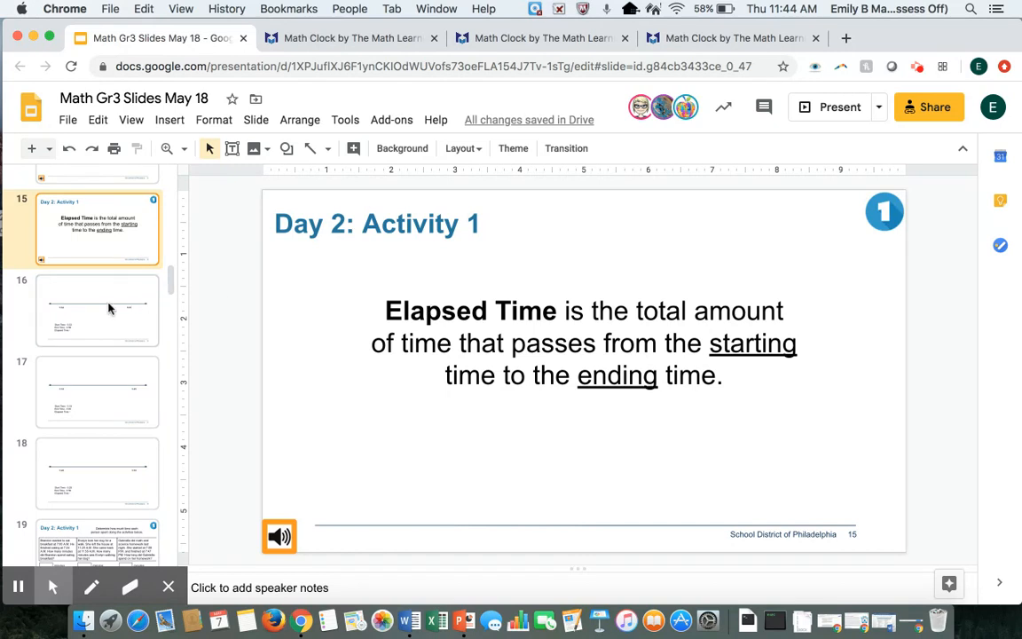
pyautogui.click(97, 310)
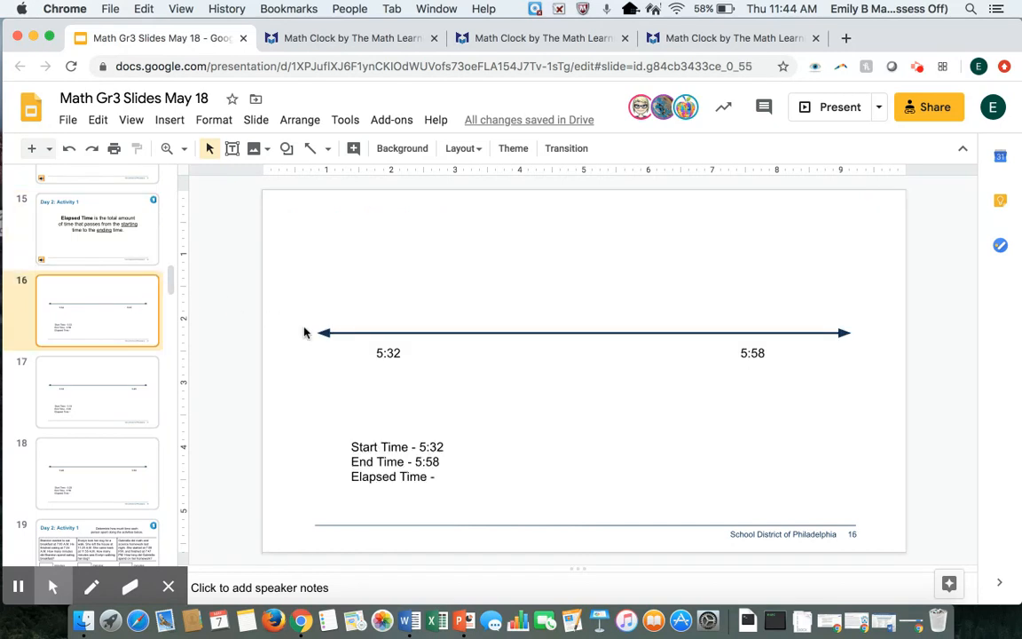
pyautogui.moveTo(804, 332)
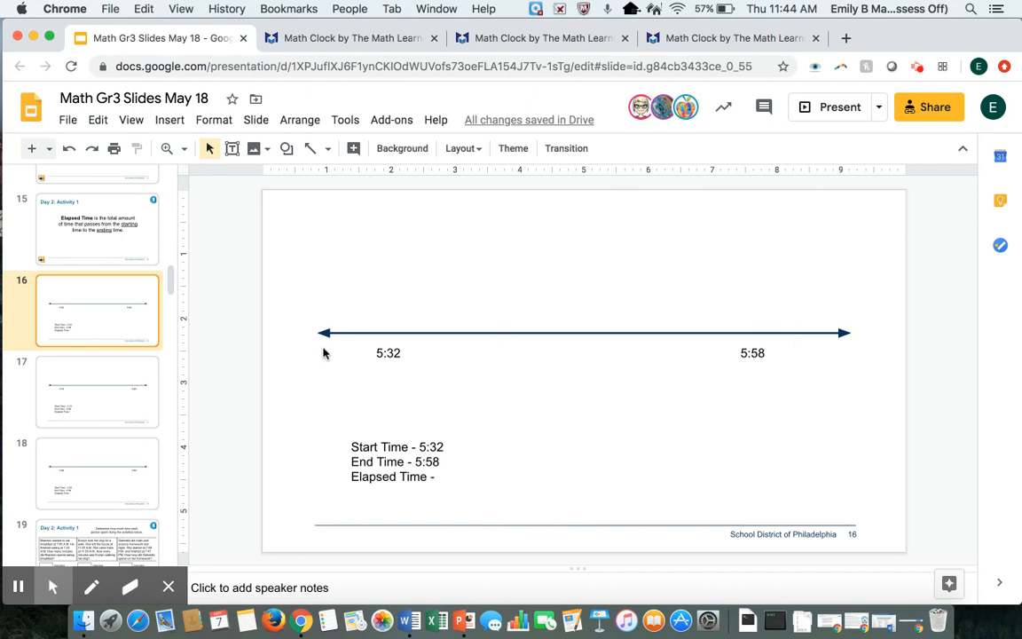
pyautogui.moveTo(380, 413)
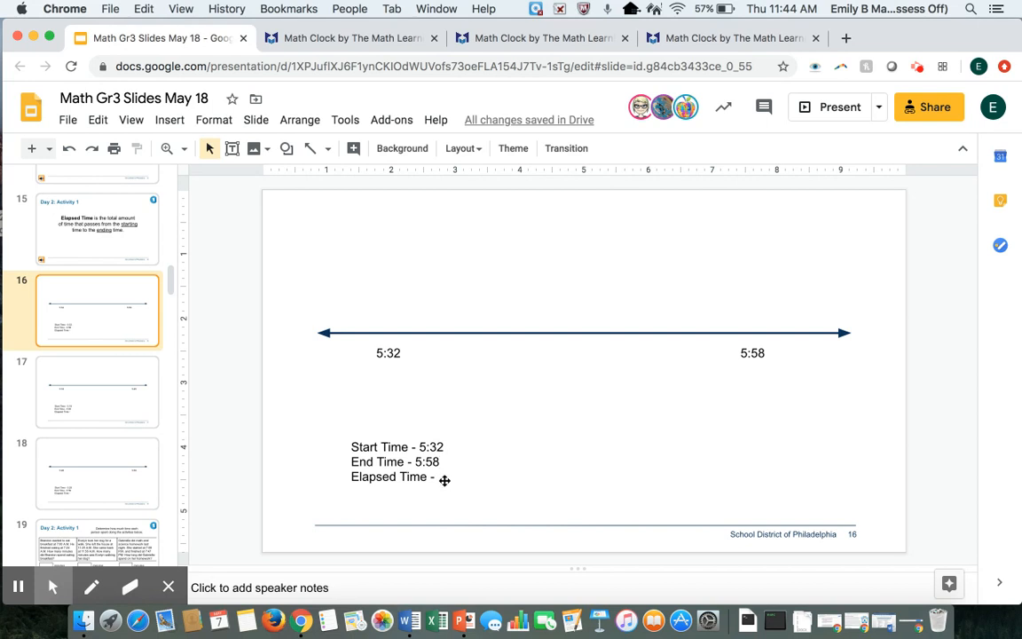
pyautogui.moveTo(415, 329)
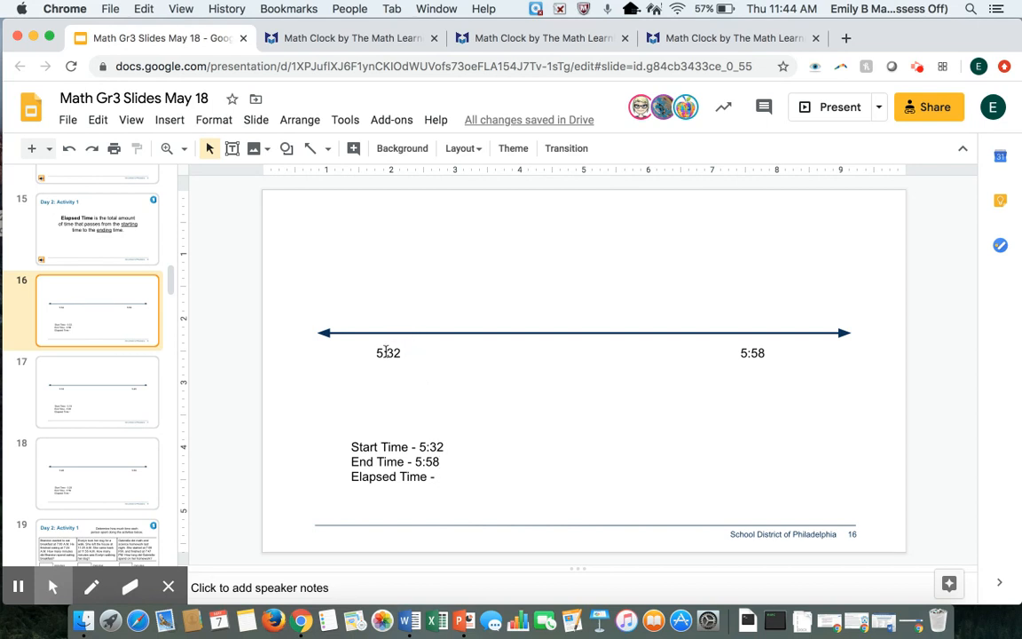
pyautogui.moveTo(719, 355)
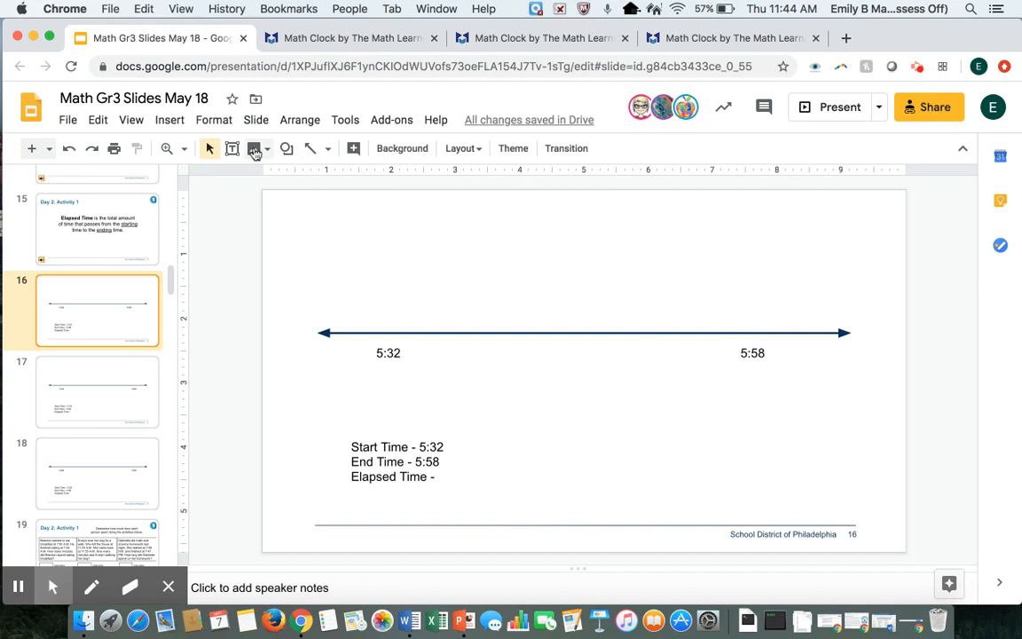
# - Add '+ 10' jump labels above the line and times 5:42 and 5:52 below it
pyautogui.moveTo(399, 293); pyautogui.dragTo(479, 317)
pyautogui.write('+ 10')
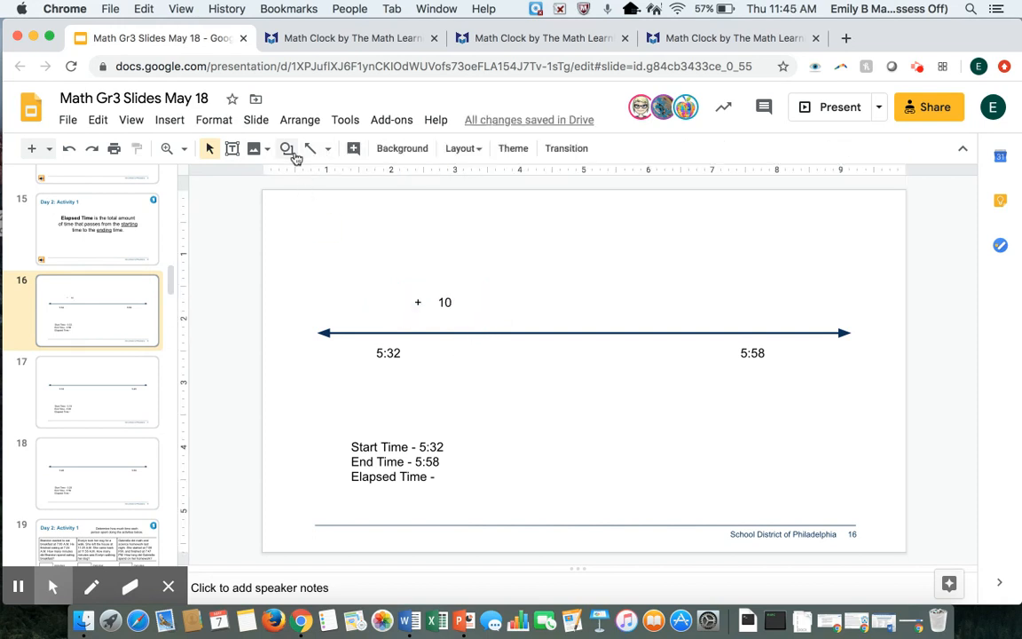
pyautogui.moveTo(463, 346); pyautogui.dragTo(532, 373)
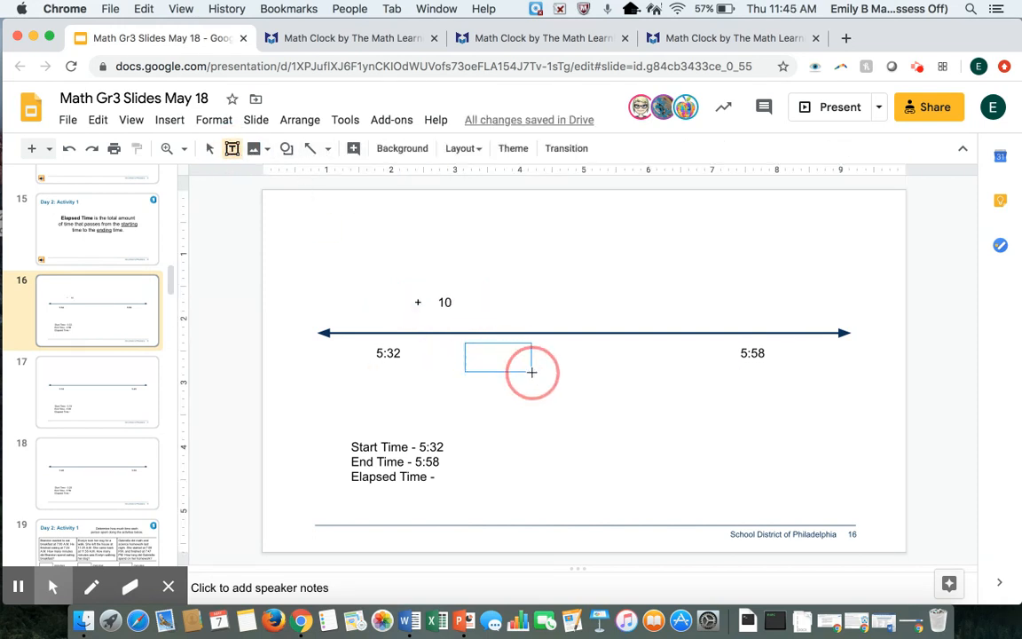
pyautogui.write('5:42')
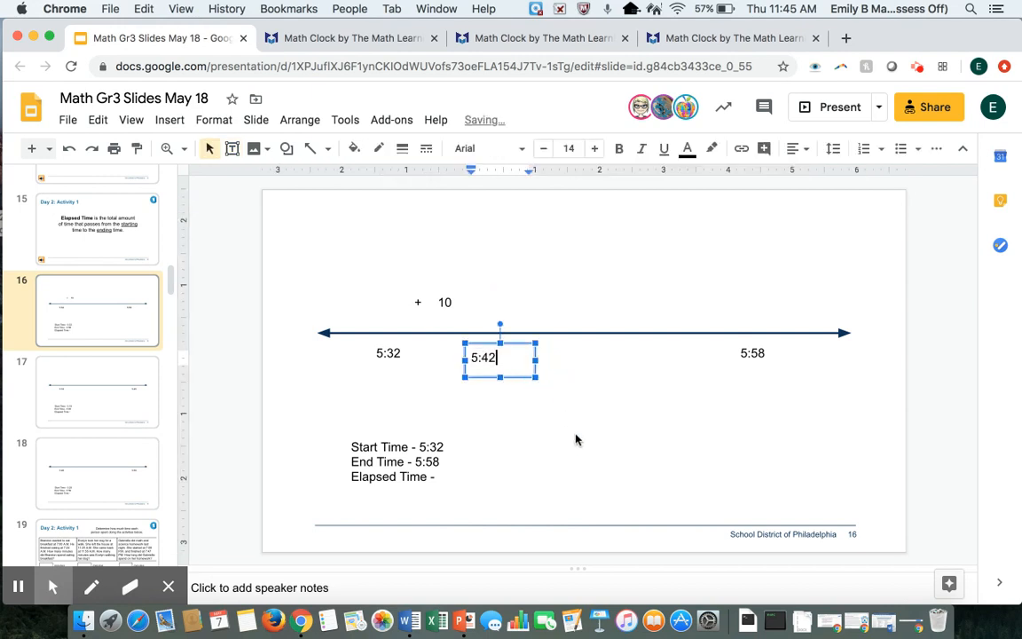
pyautogui.click(576, 441)
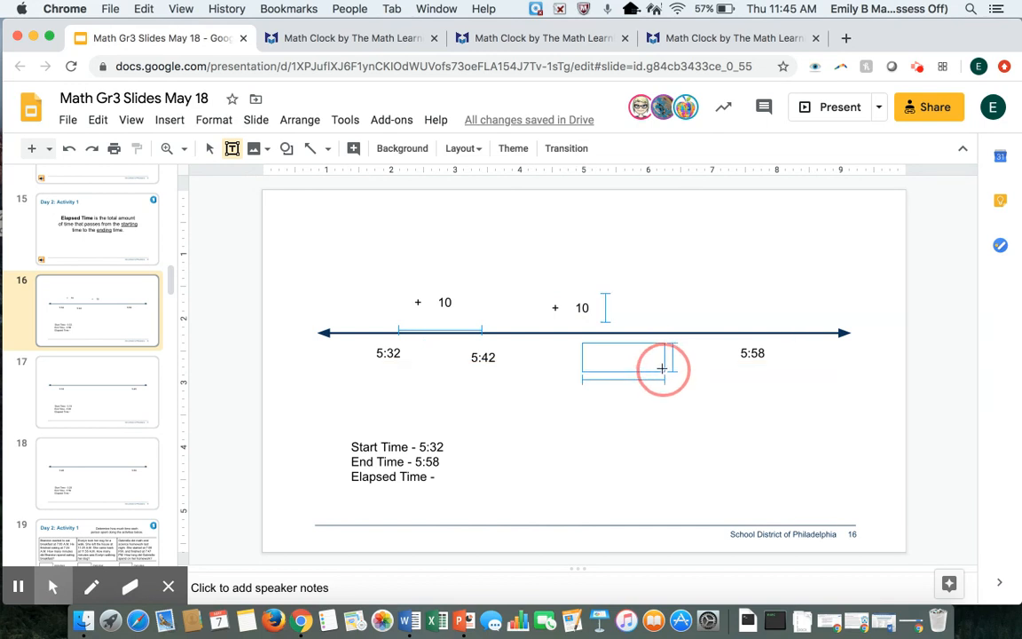
pyautogui.write('5:52')
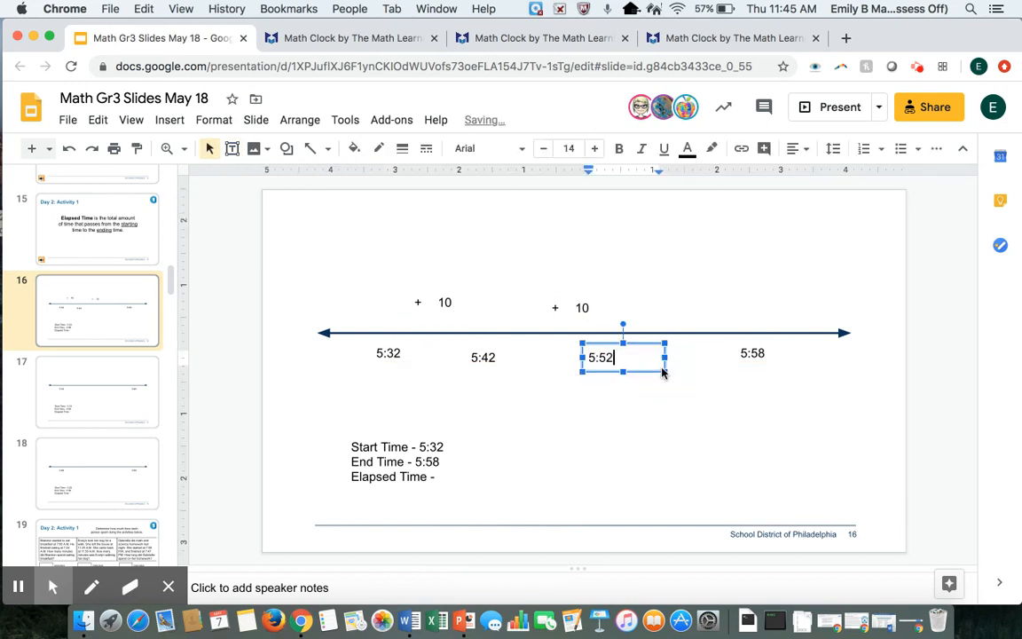
pyautogui.click(707, 350)
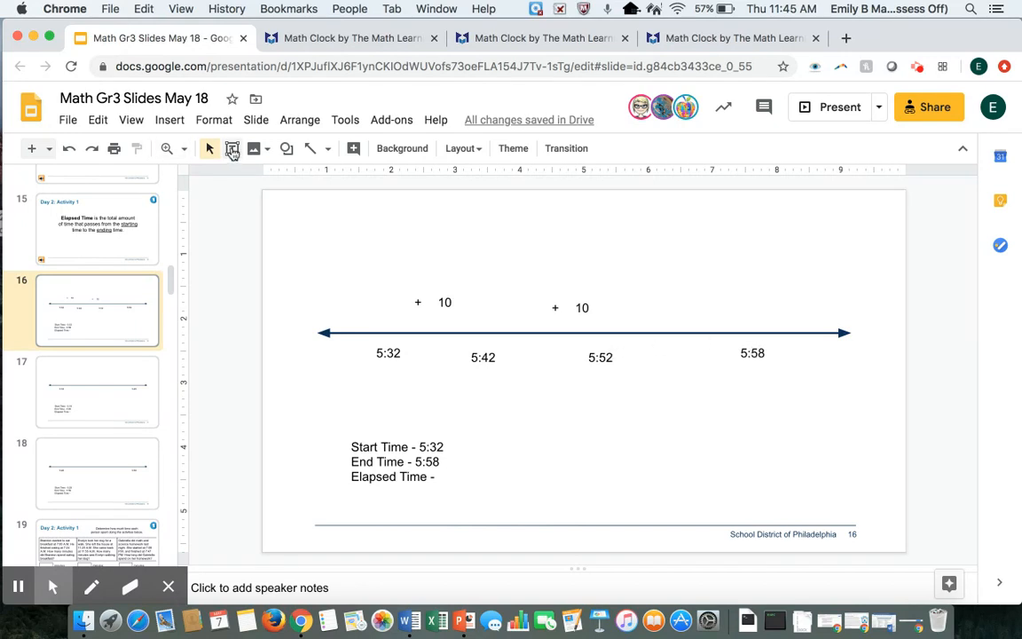
# - Add a '+ 6' text label above the line near 5:58
pyautogui.click(232, 148)
pyautogui.write('+ 6')
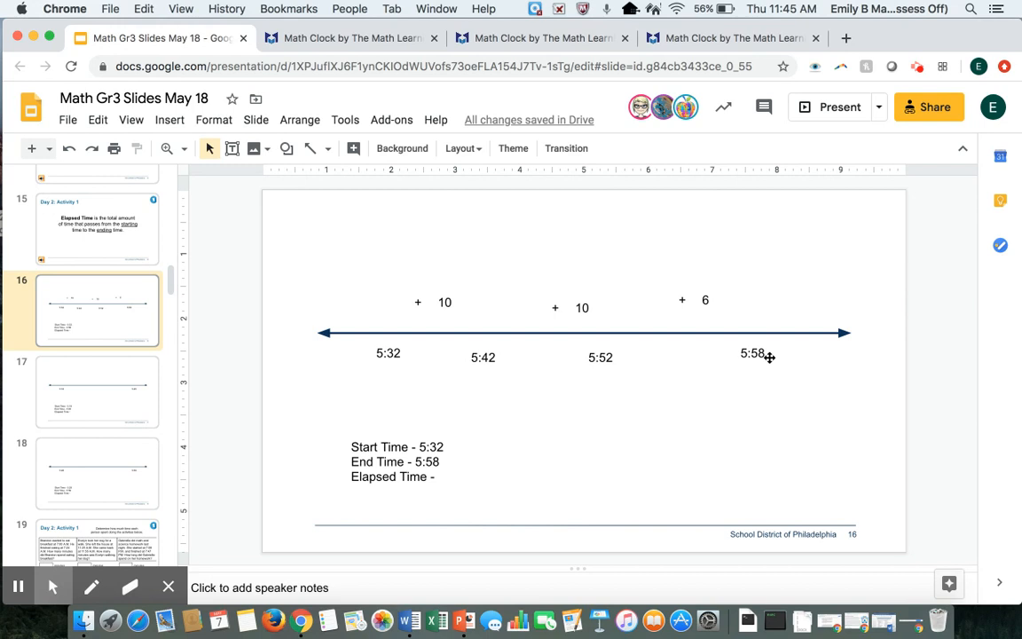
pyautogui.moveTo(659, 338)
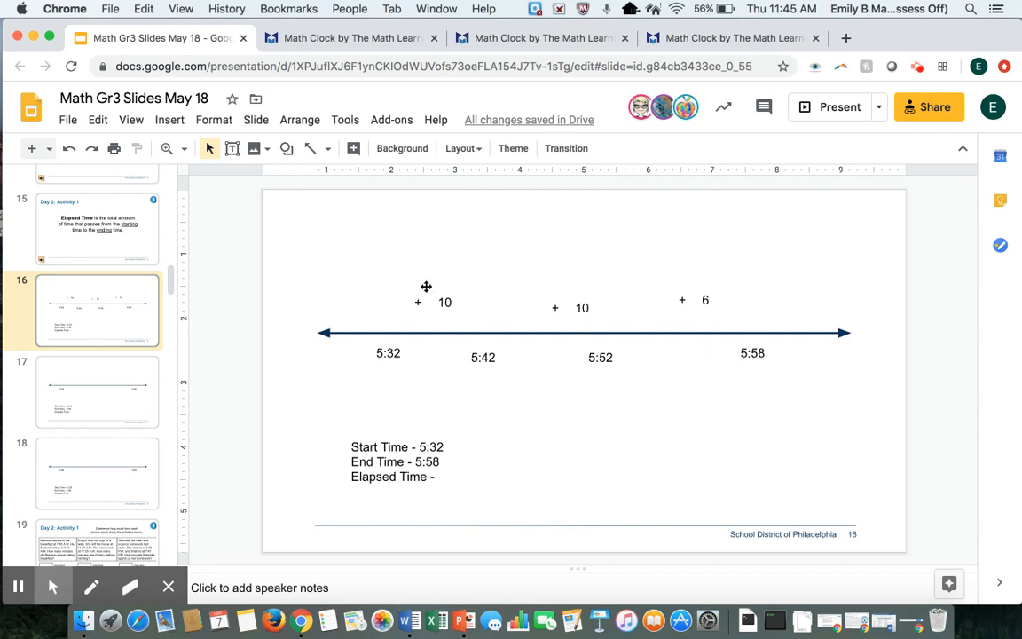
pyautogui.moveTo(637, 266)
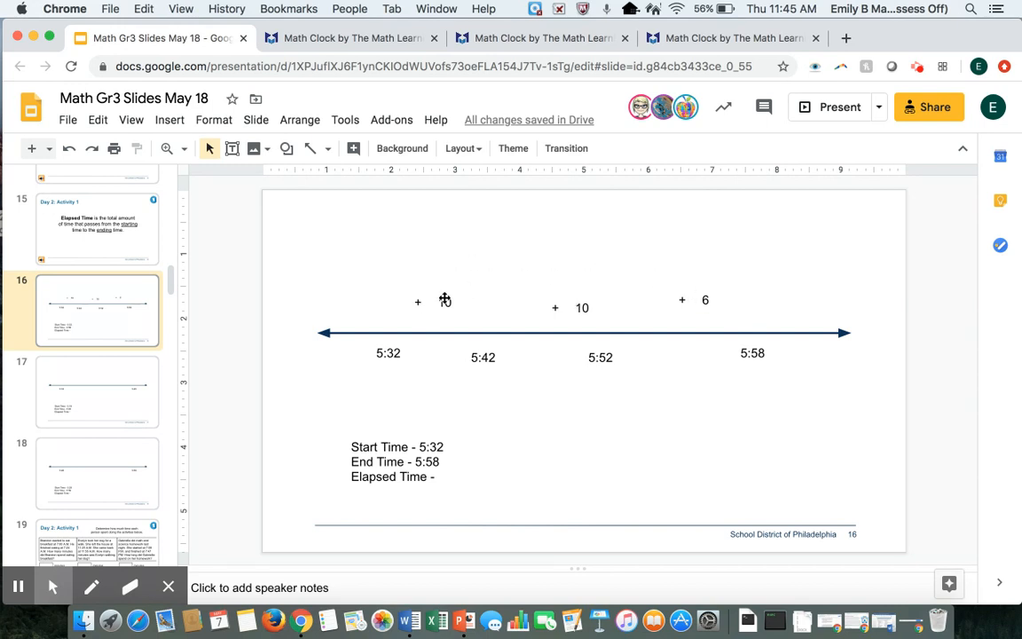
# - Enter '26 minutes' as slide 16's elapsed time and move to slide 17
pyautogui.write('10')
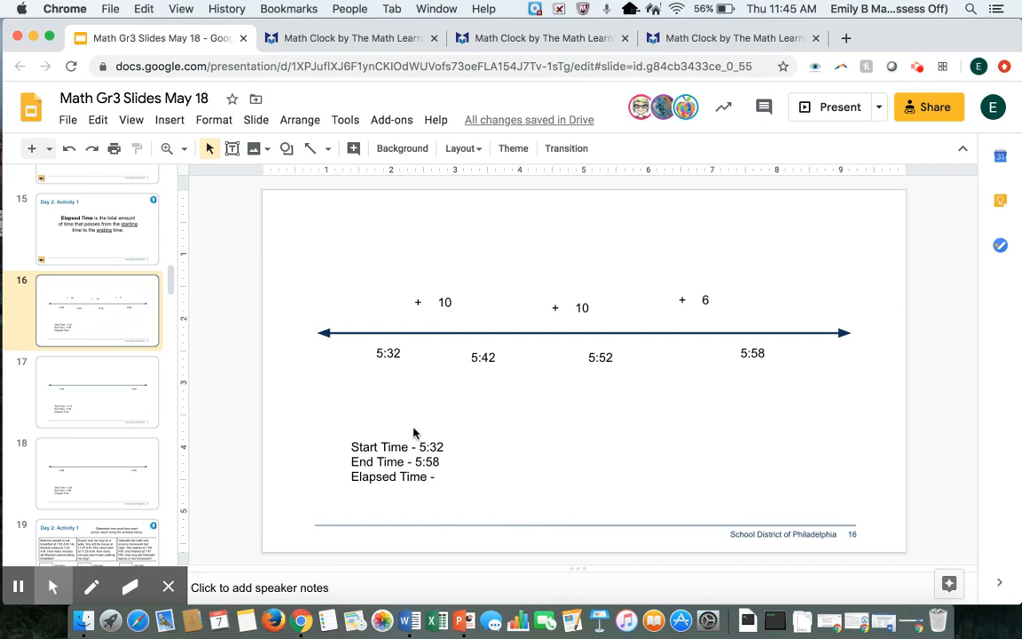
pyautogui.write('2')
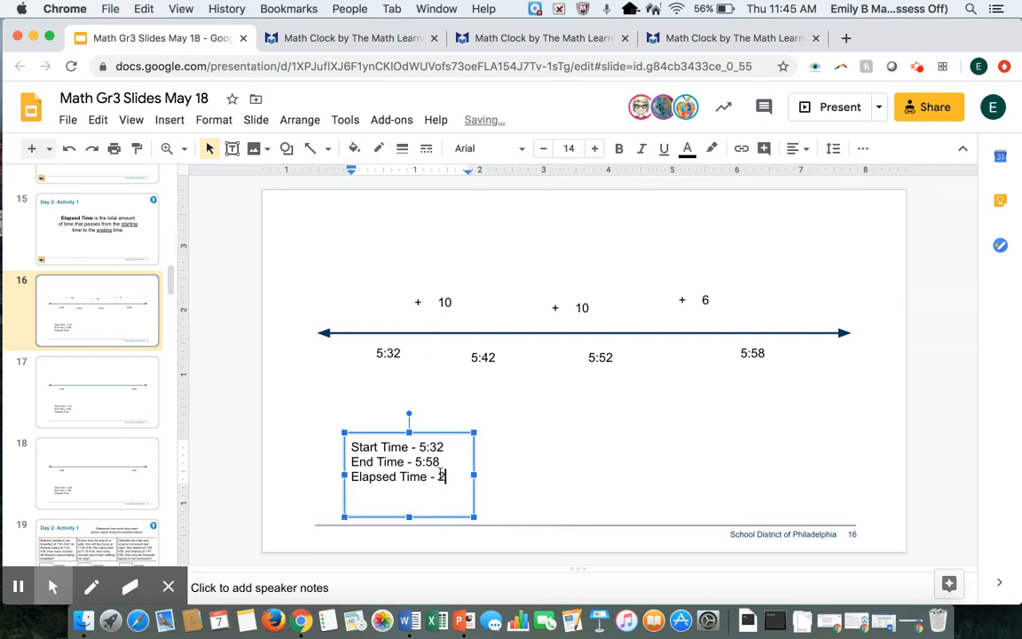
pyautogui.write('6 minutes')
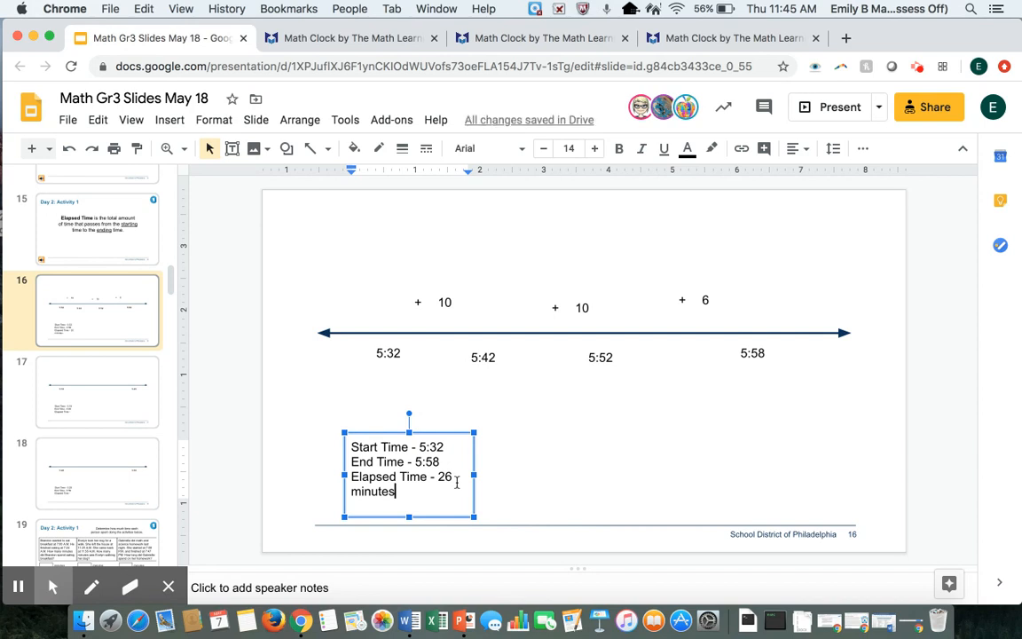
pyautogui.click(98, 392)
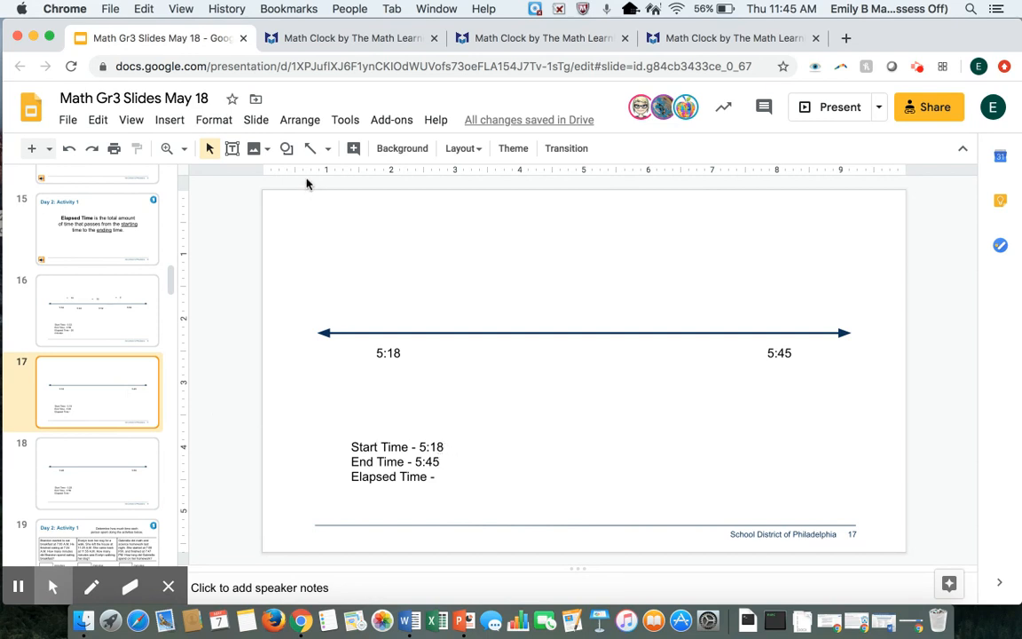
# - Label a '+ 20' jump above the line and place 5:38 below it, shifted right
pyautogui.click(232, 148)
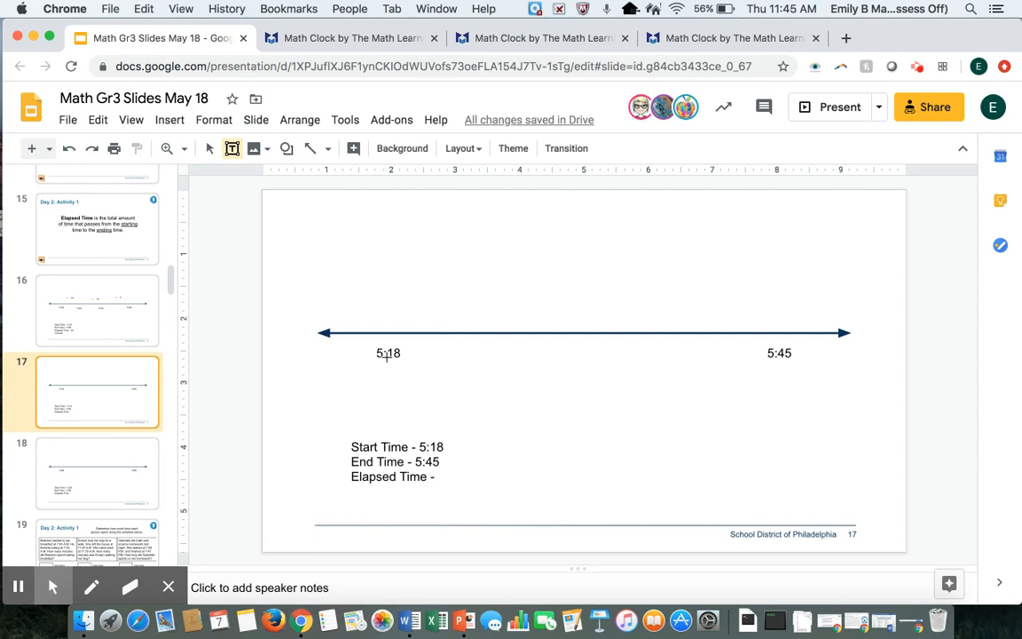
pyautogui.moveTo(427, 291)
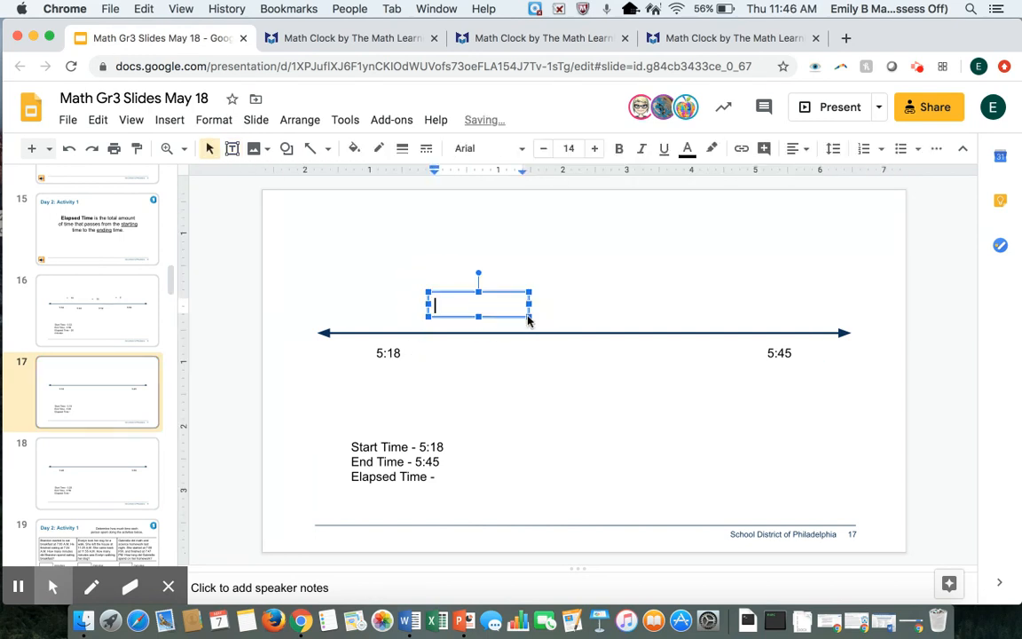
pyautogui.write('+ 20')
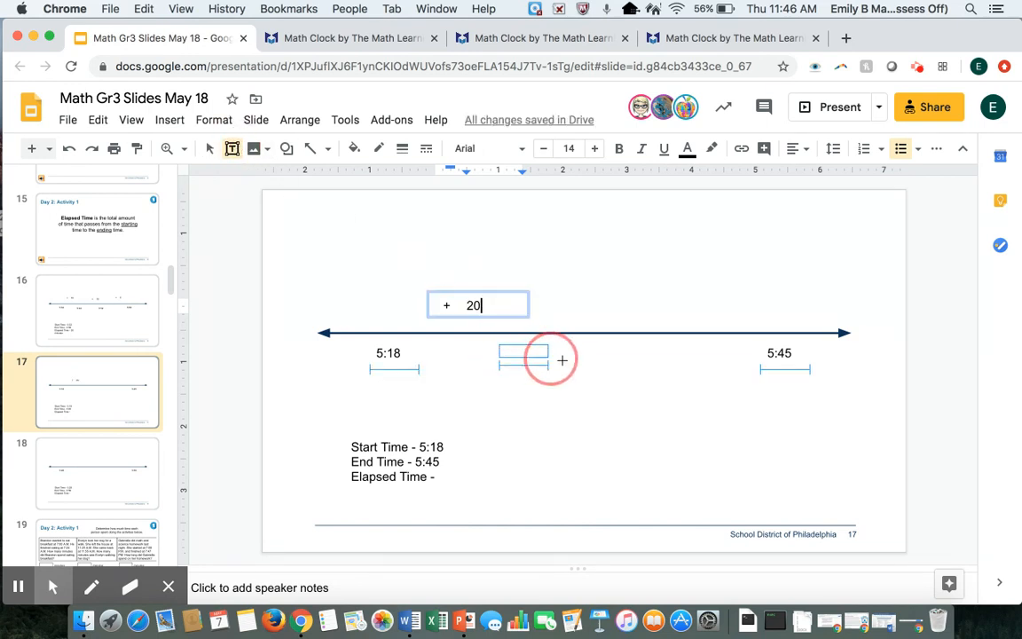
pyautogui.click(539, 355)
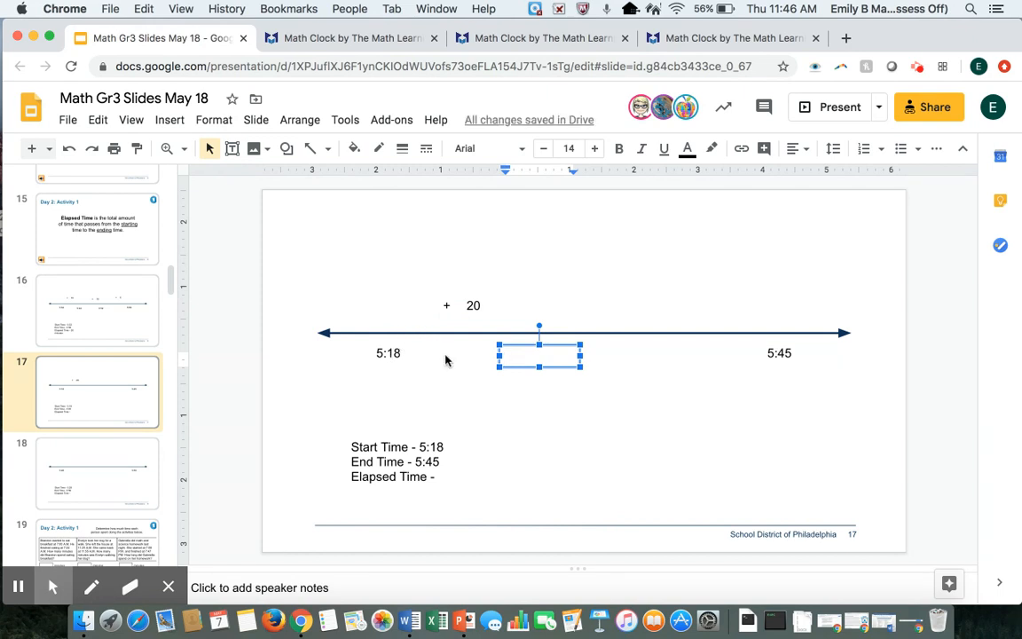
pyautogui.write('5:38')
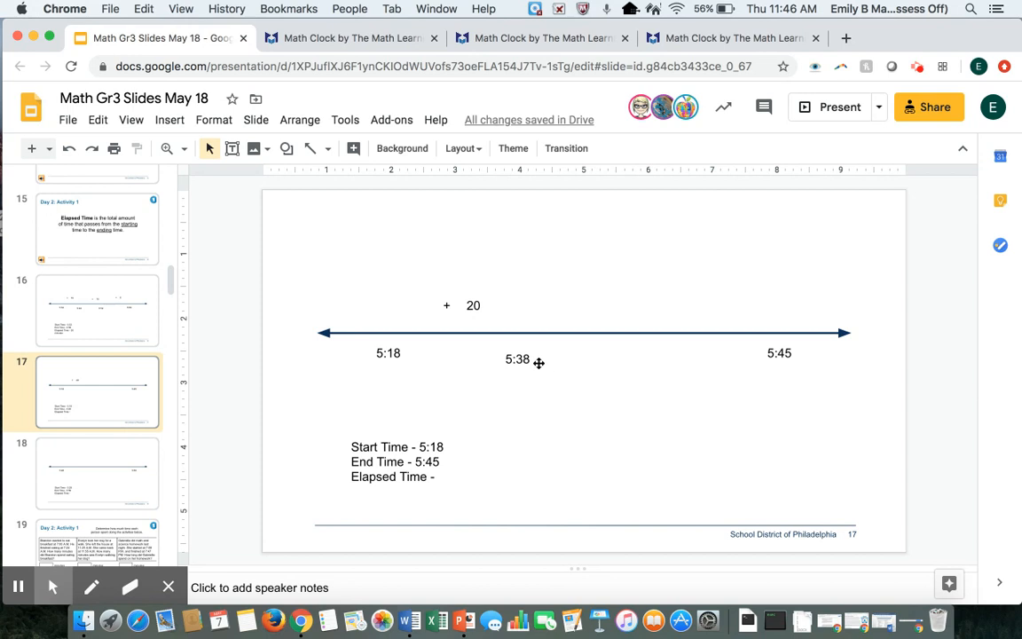
pyautogui.click(517, 358)
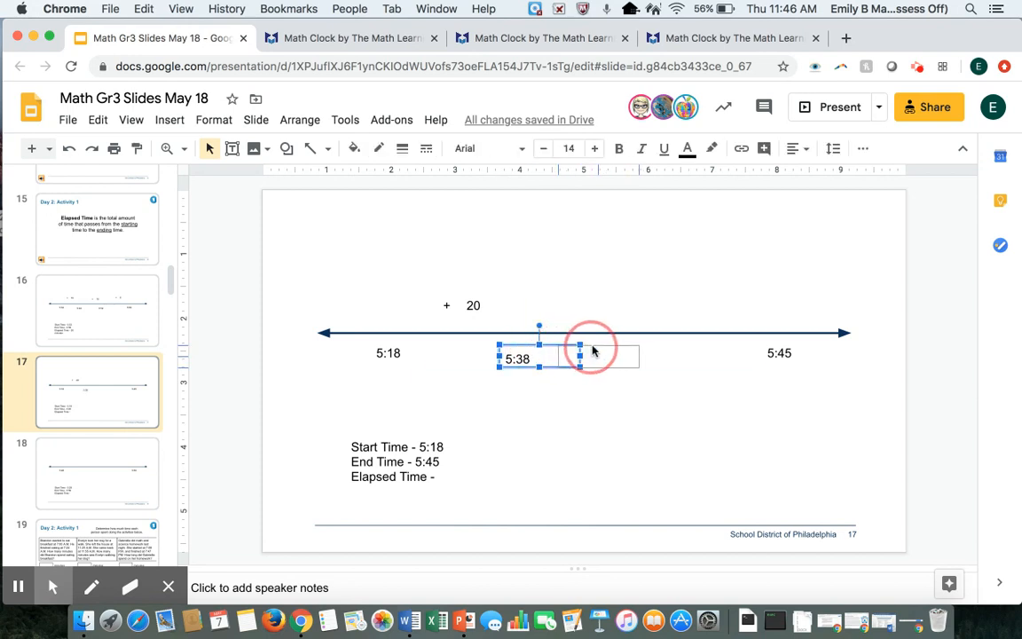
pyautogui.moveTo(517, 358); pyautogui.dragTo(592, 358)
pyautogui.write('+ 2')
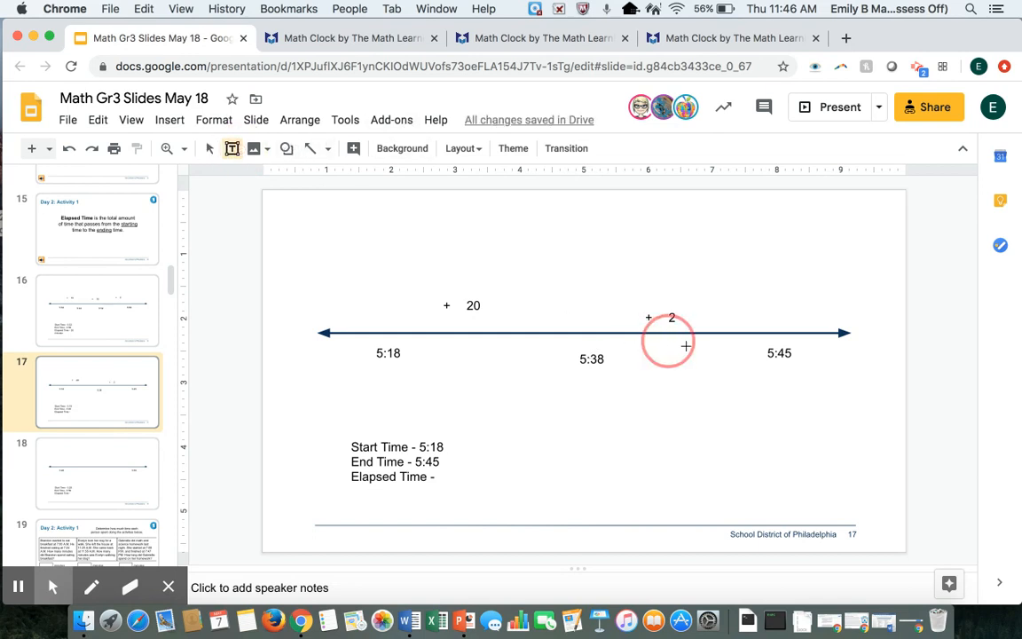
# - Add the time label 5:40, correcting a mistaken '4:' entry
pyautogui.write('4:')
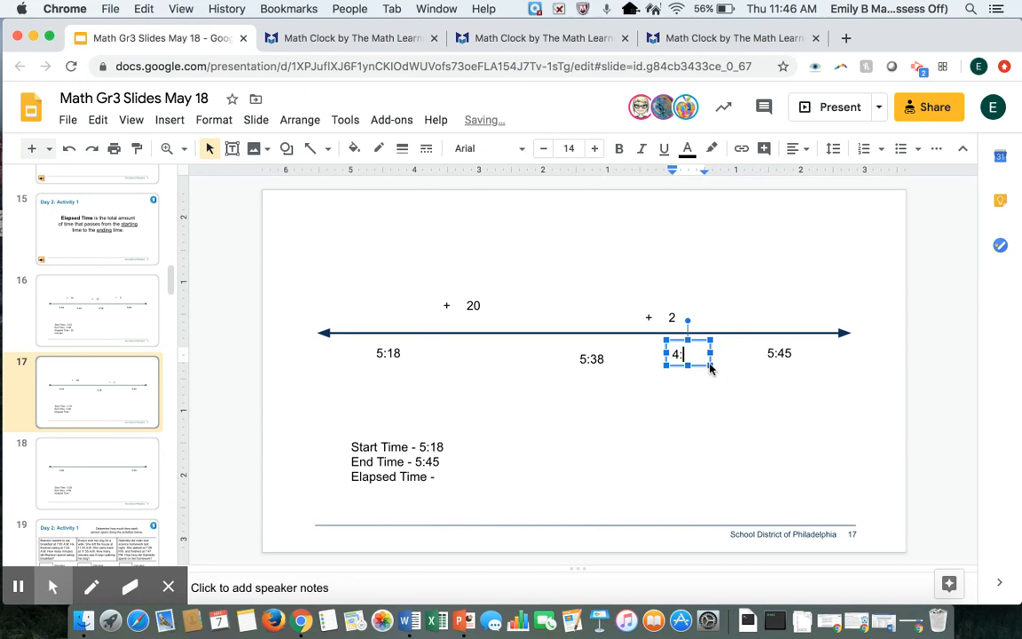
pyautogui.press('backspace')
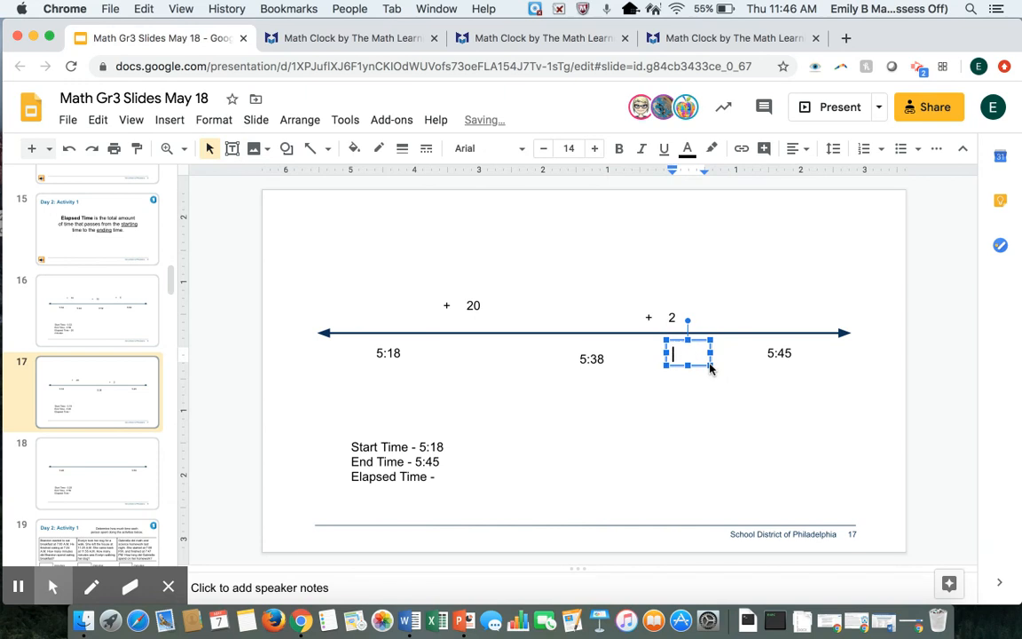
pyautogui.write('5:40')
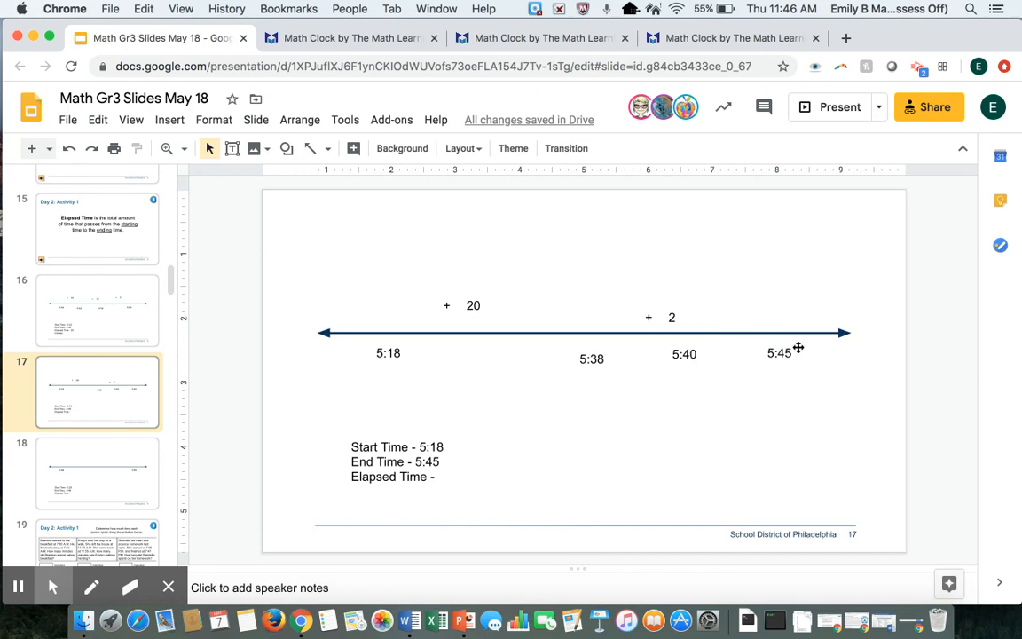
# - Add a +5 jump, give the elapsed time as 27 min, and go to slide 18
pyautogui.click(231, 149)
pyautogui.write('+ 5')
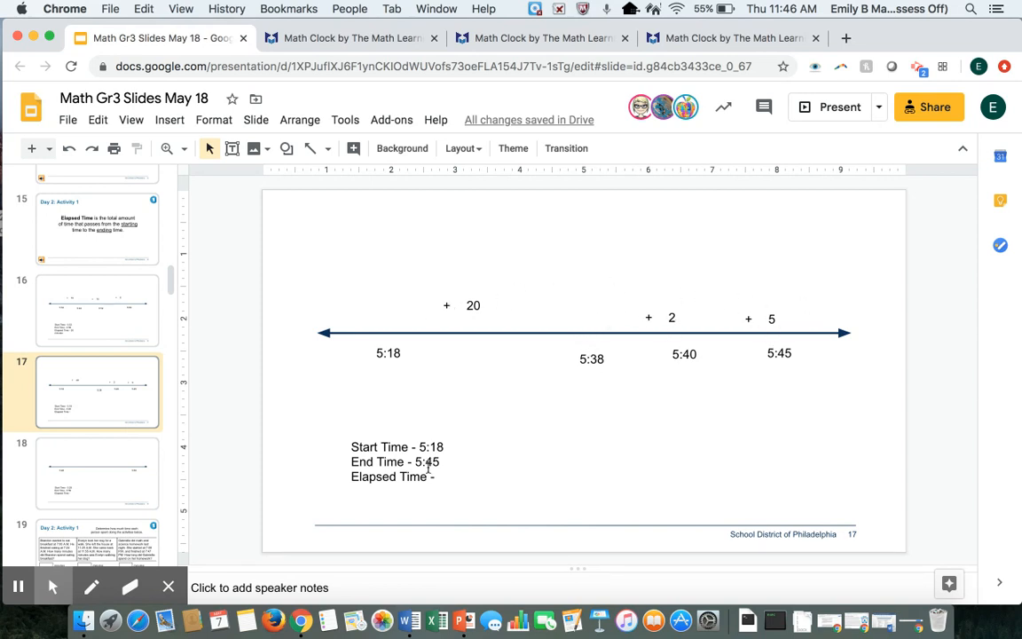
pyautogui.write('27 min')
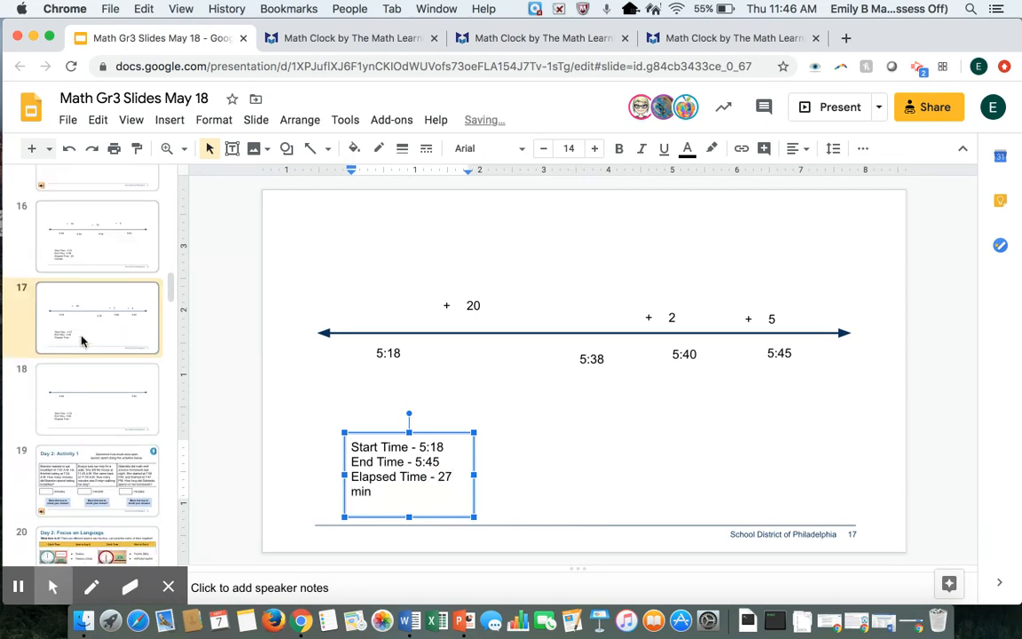
pyautogui.click(97, 397)
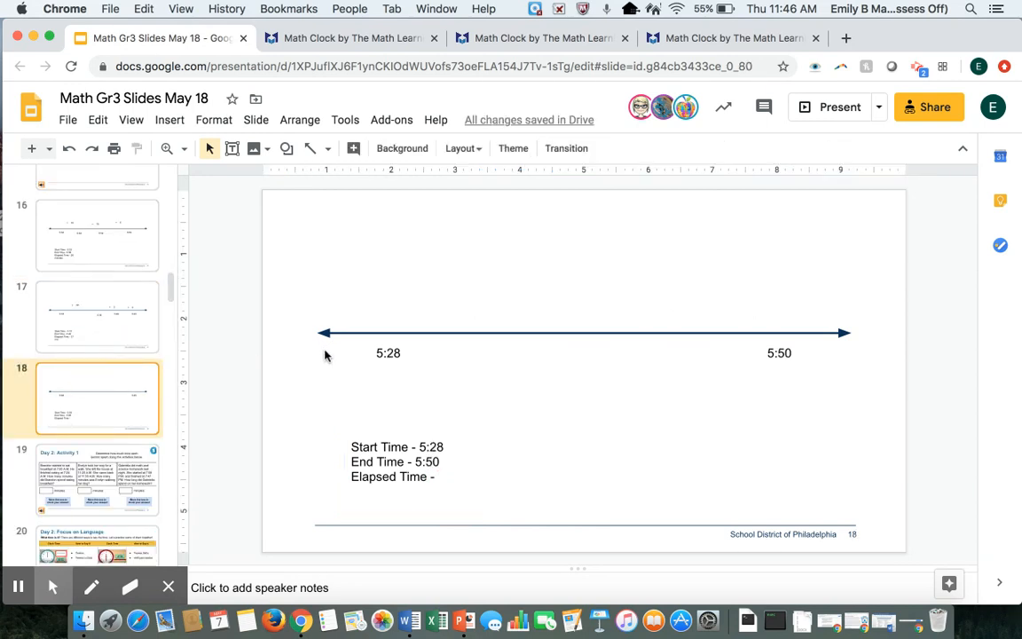
pyautogui.moveTo(269, 131)
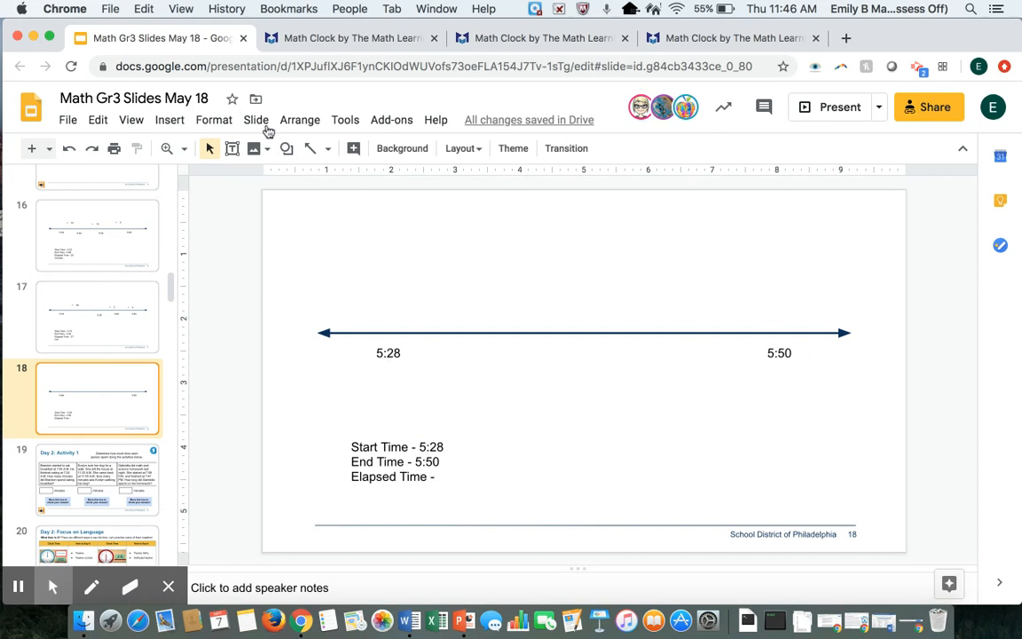
pyautogui.moveTo(233, 148)
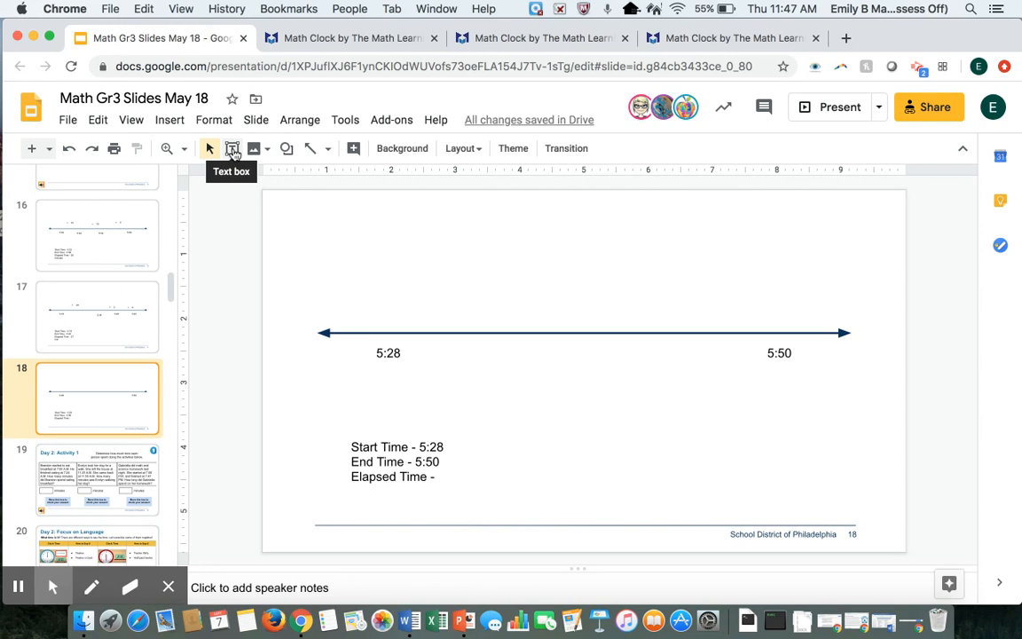
# - Label a '+ 2' jump above the line with 5:30 below it
pyautogui.click(233, 148)
pyautogui.write('+')
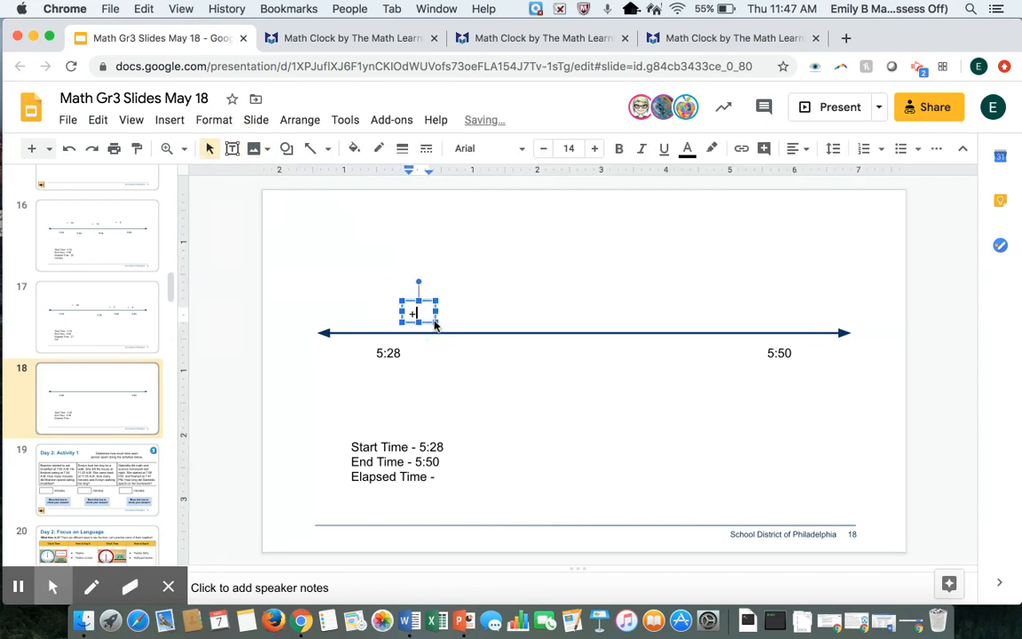
pyautogui.write('2')
pyautogui.write('5:30')
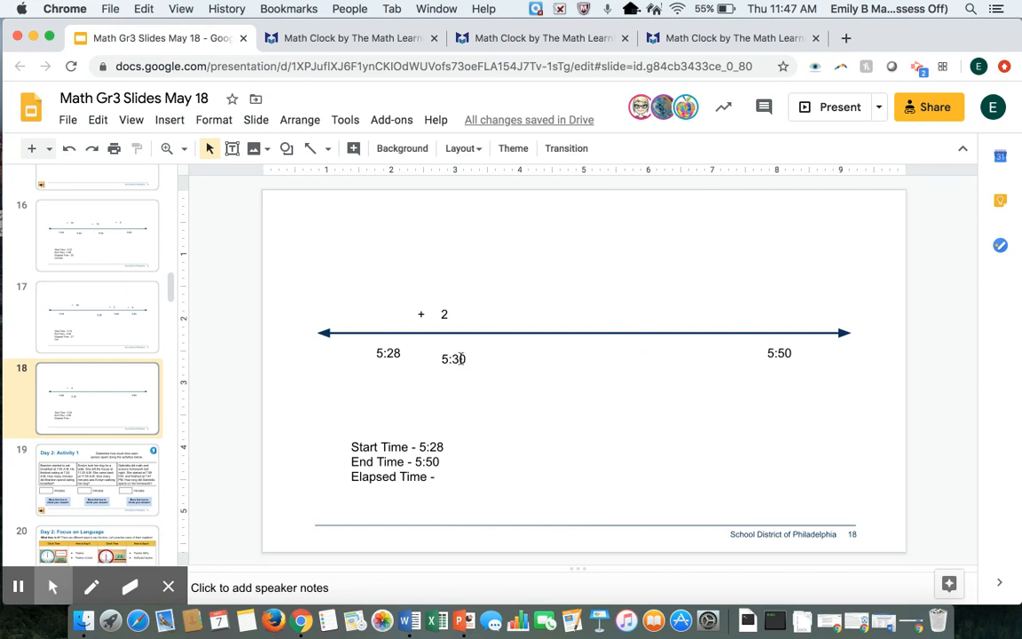
pyautogui.click(231, 148)
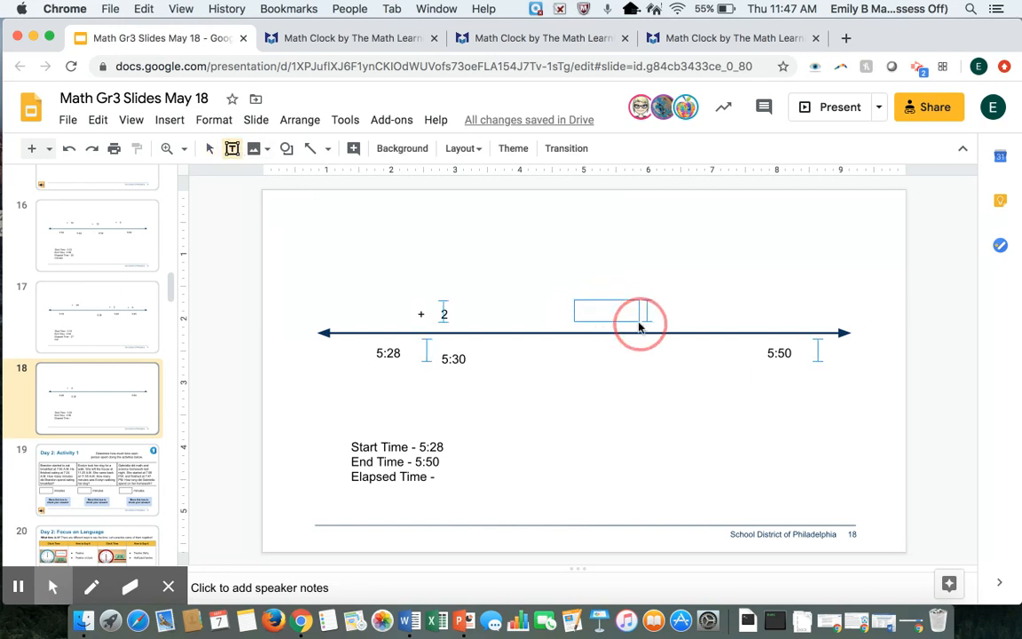
# - Type '+20' in a text box above the middle of the line
pyautogui.write('+20')
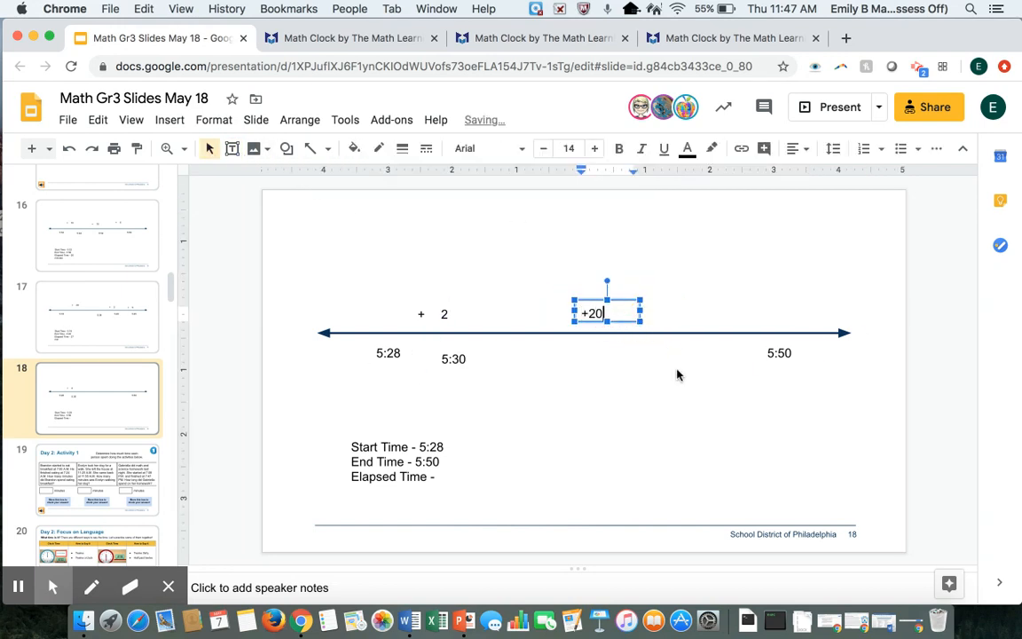
pyautogui.click(509, 305)
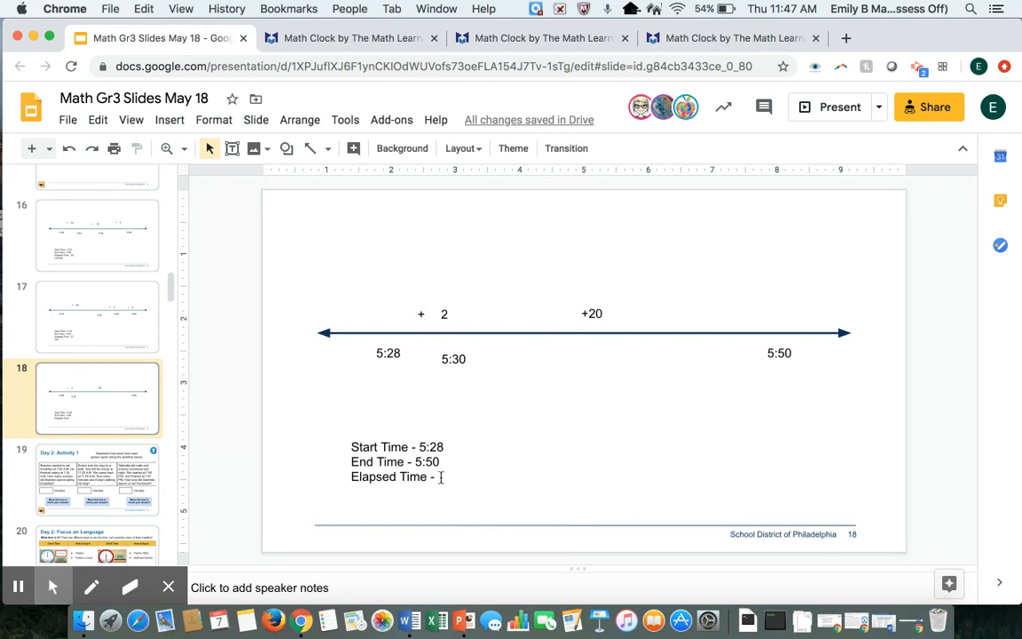
# - Type '22 minutes' after 'Elapsed Time -' on slide 18
pyautogui.write('22')
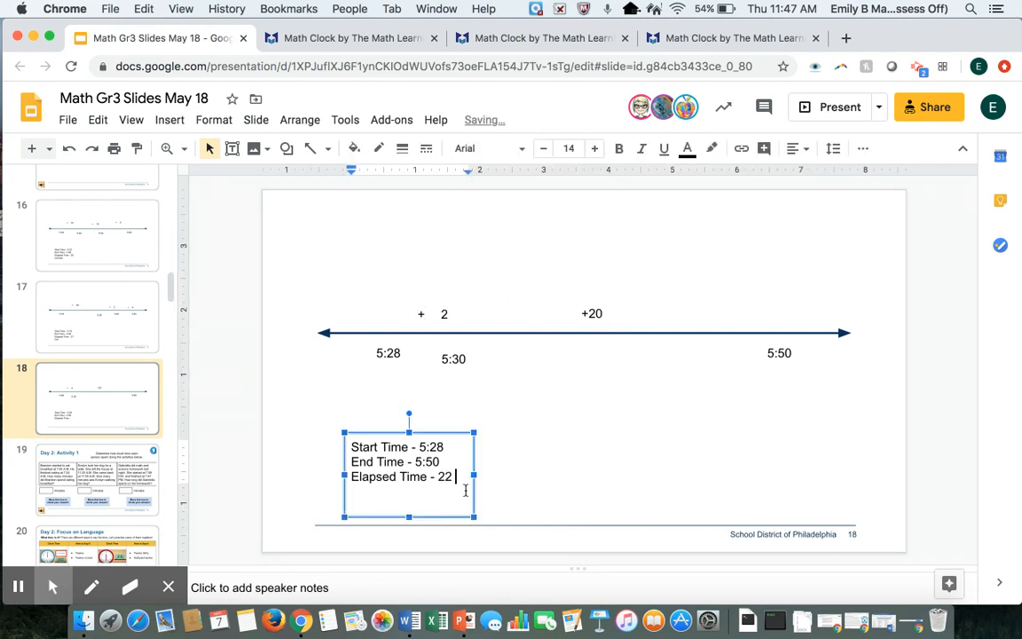
pyautogui.write('minutes')
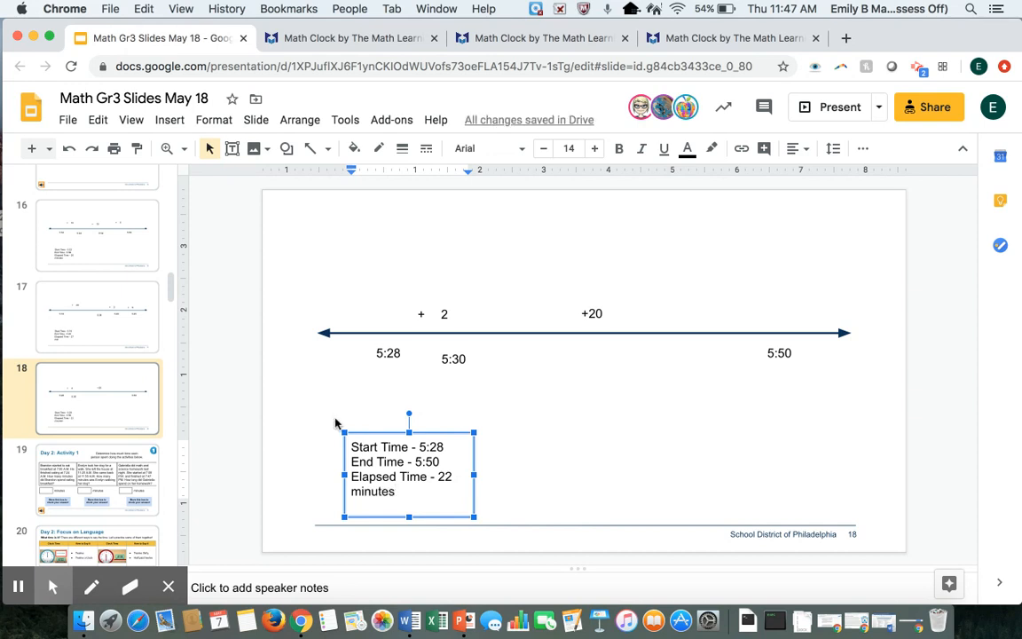
pyautogui.moveTo(286, 404)
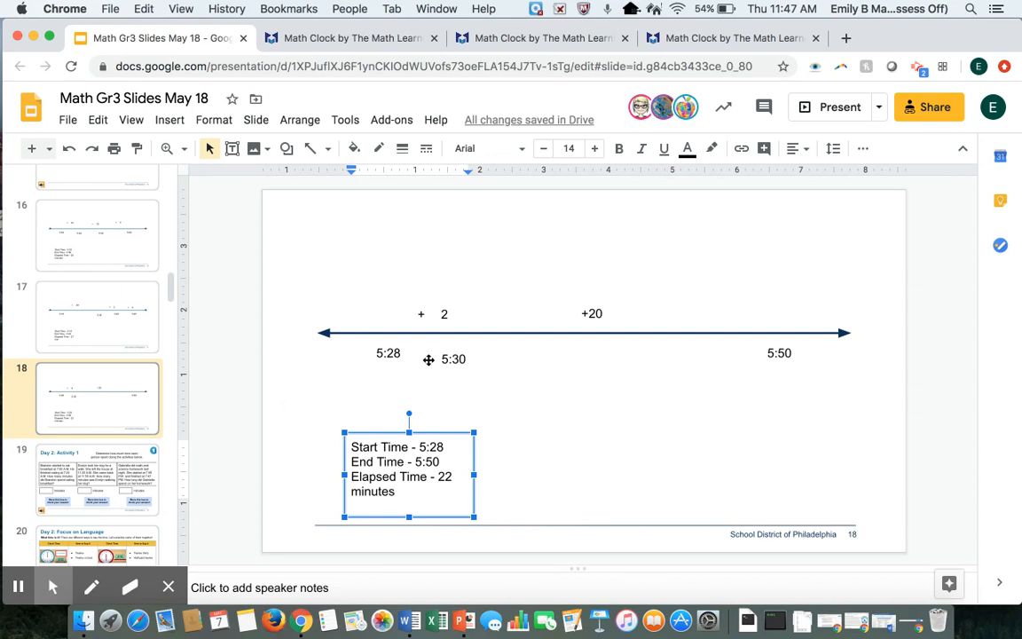
pyautogui.moveTo(761, 352)
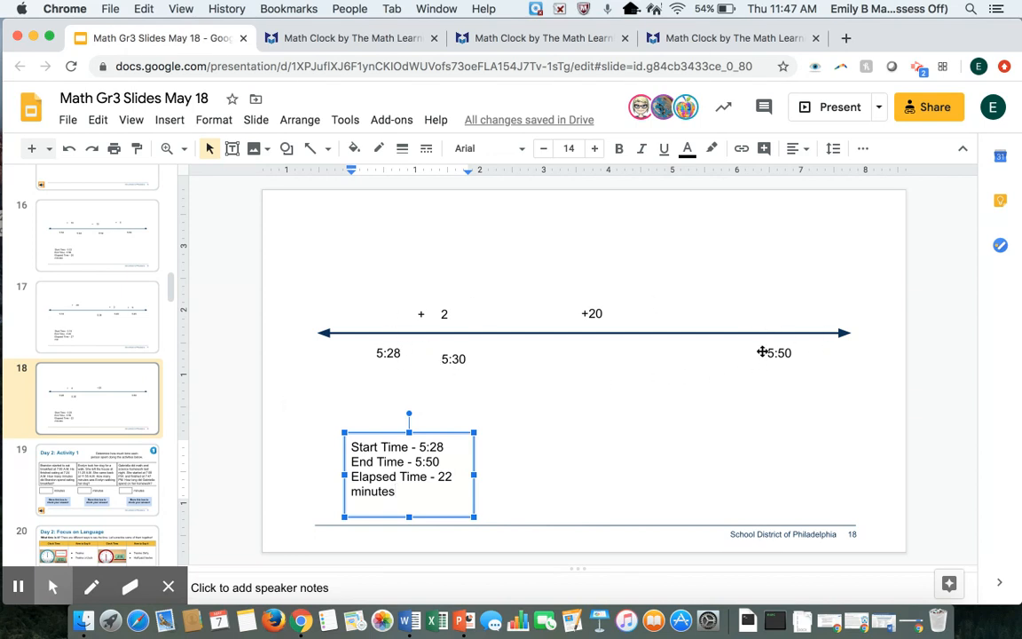
pyautogui.moveTo(417, 335)
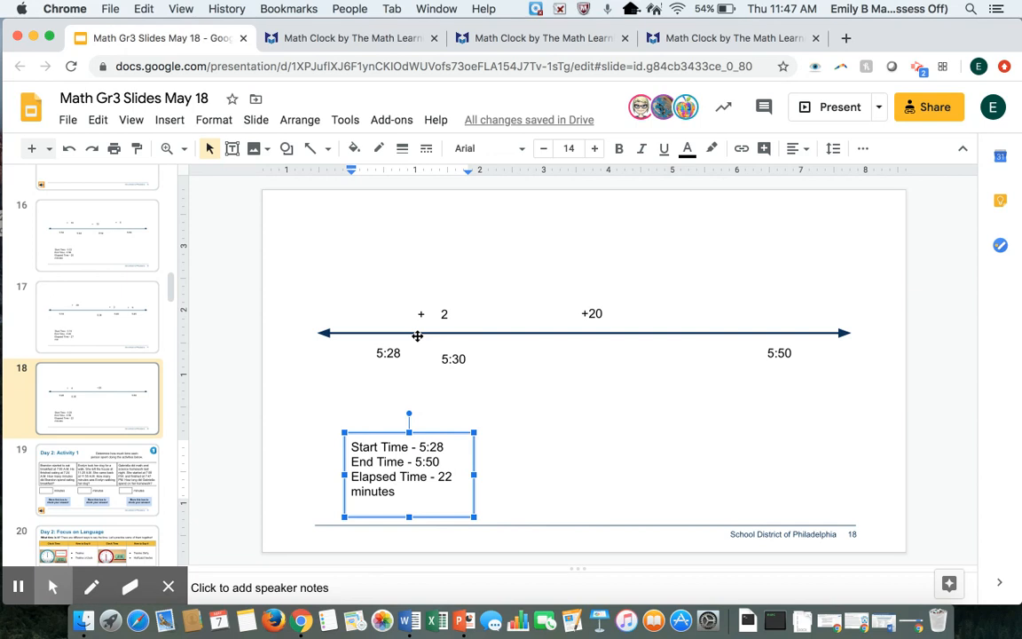